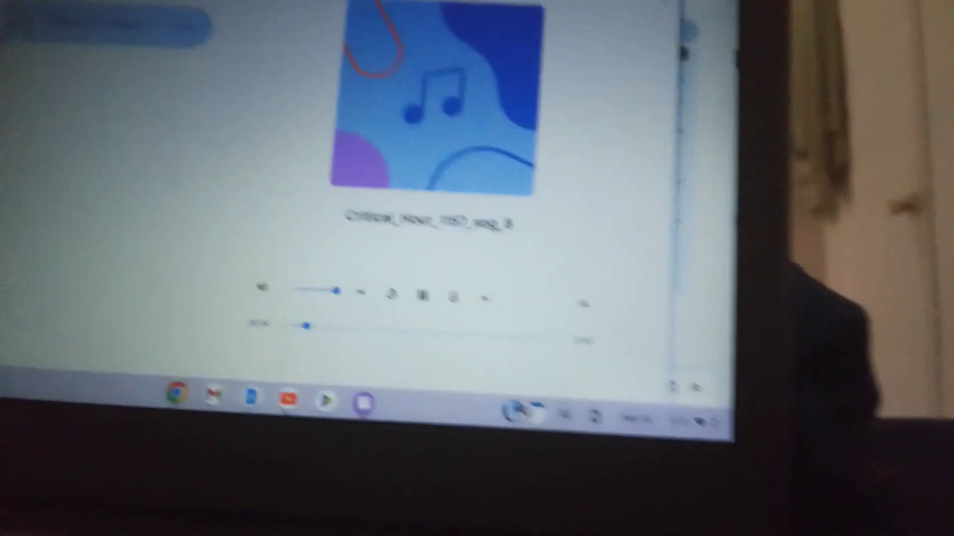
{"action": "left_click", "coordinate": [434, 324]}
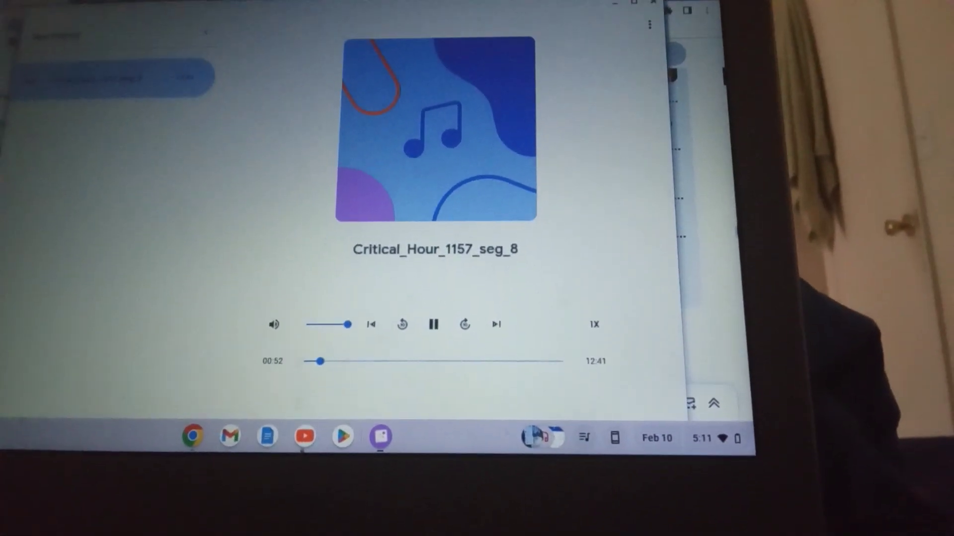